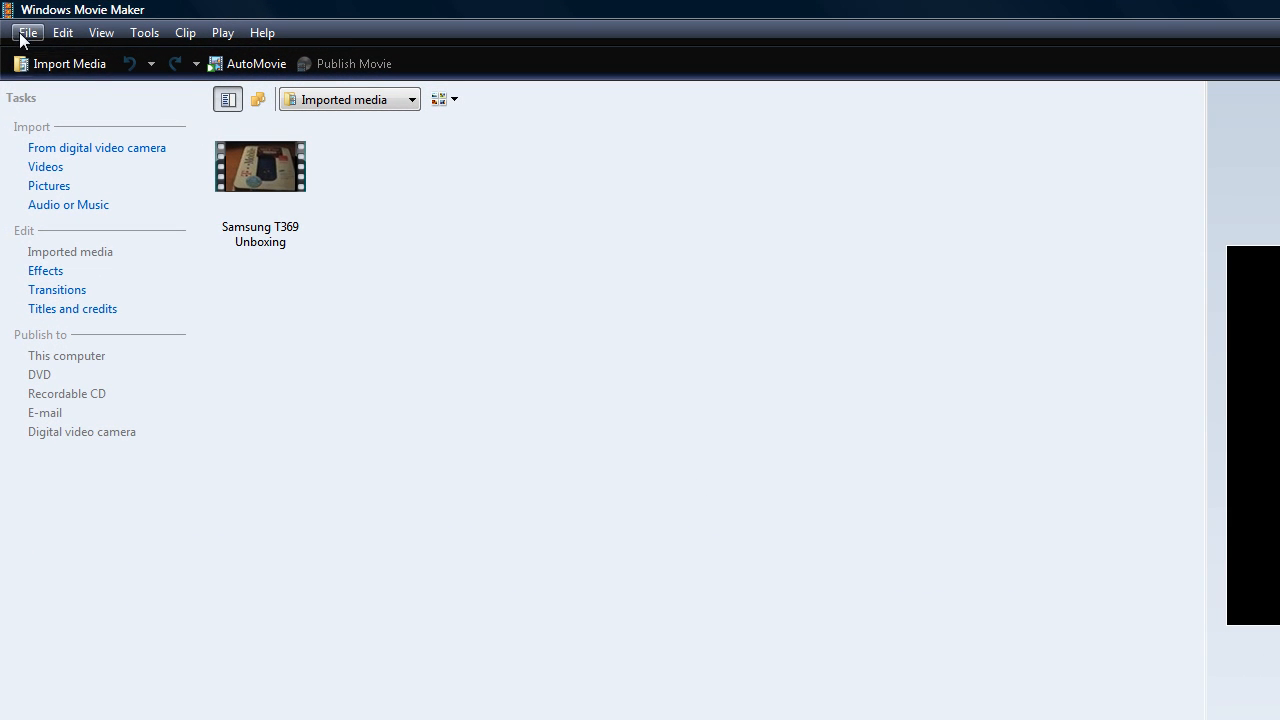
Review the program's Options dialog from the Tools menu and accept the settings
left_click(32, 33)
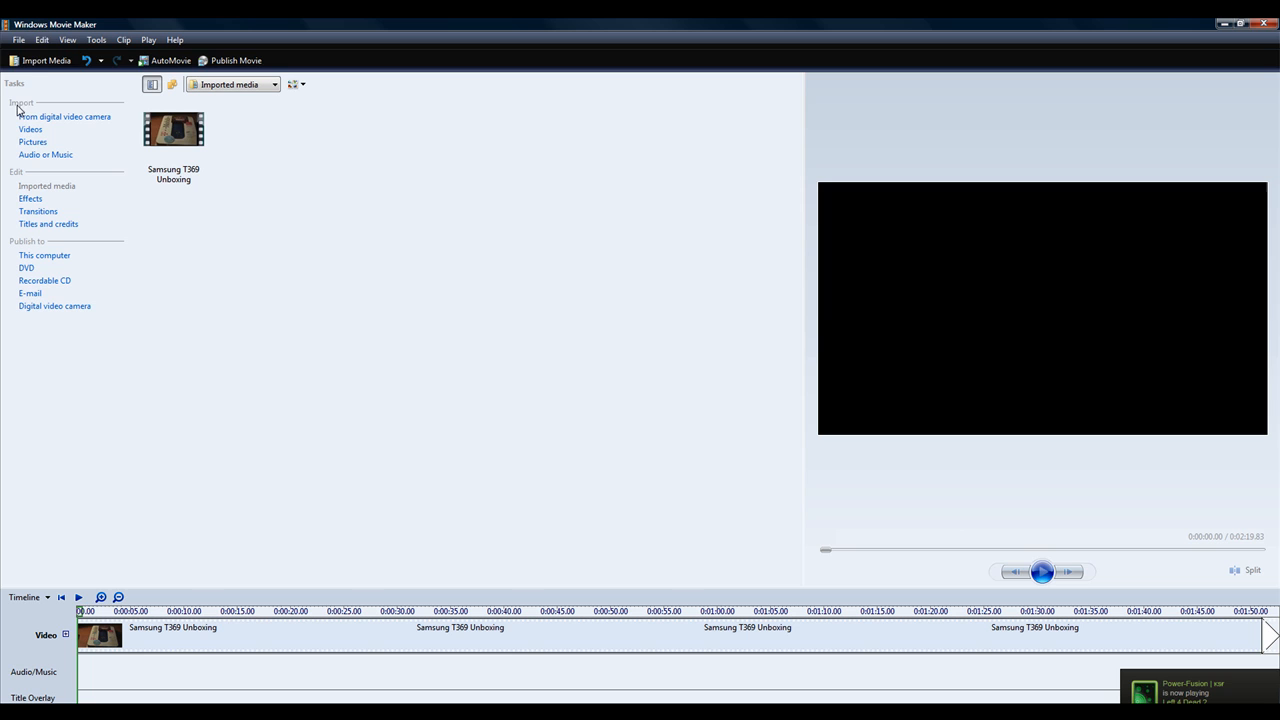
mouse_move(207, 582)
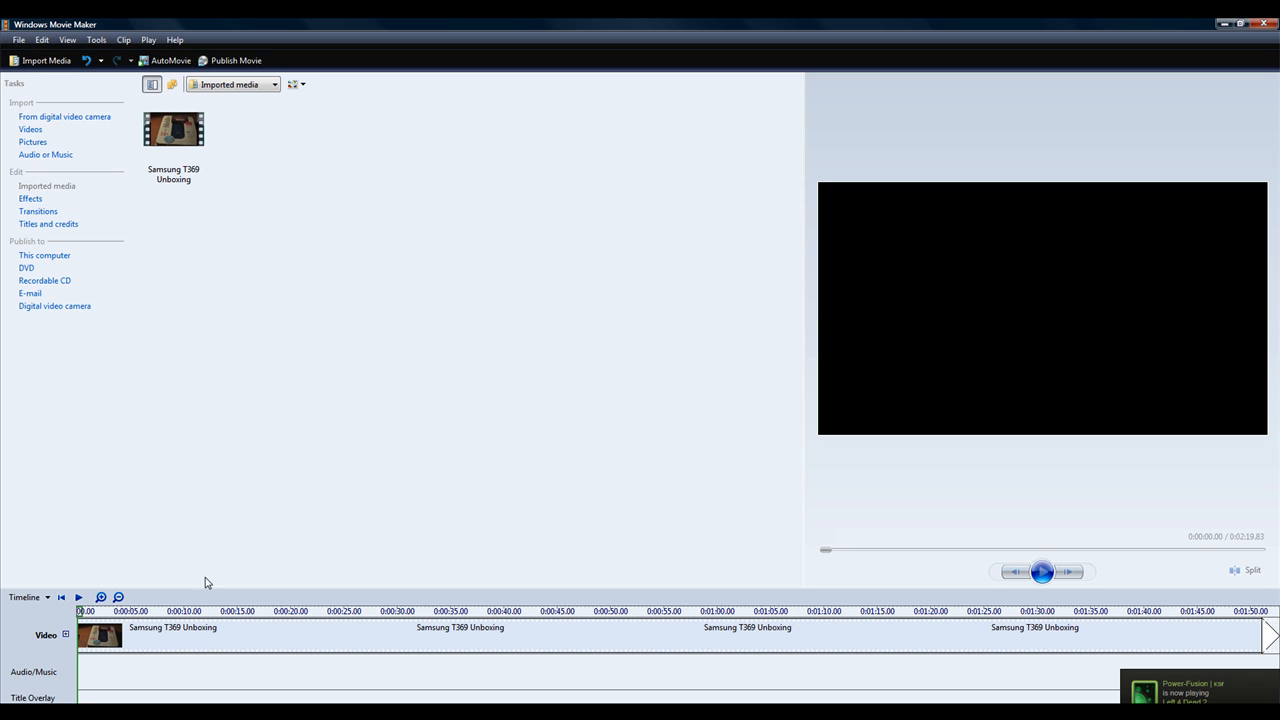
left_click(97, 39)
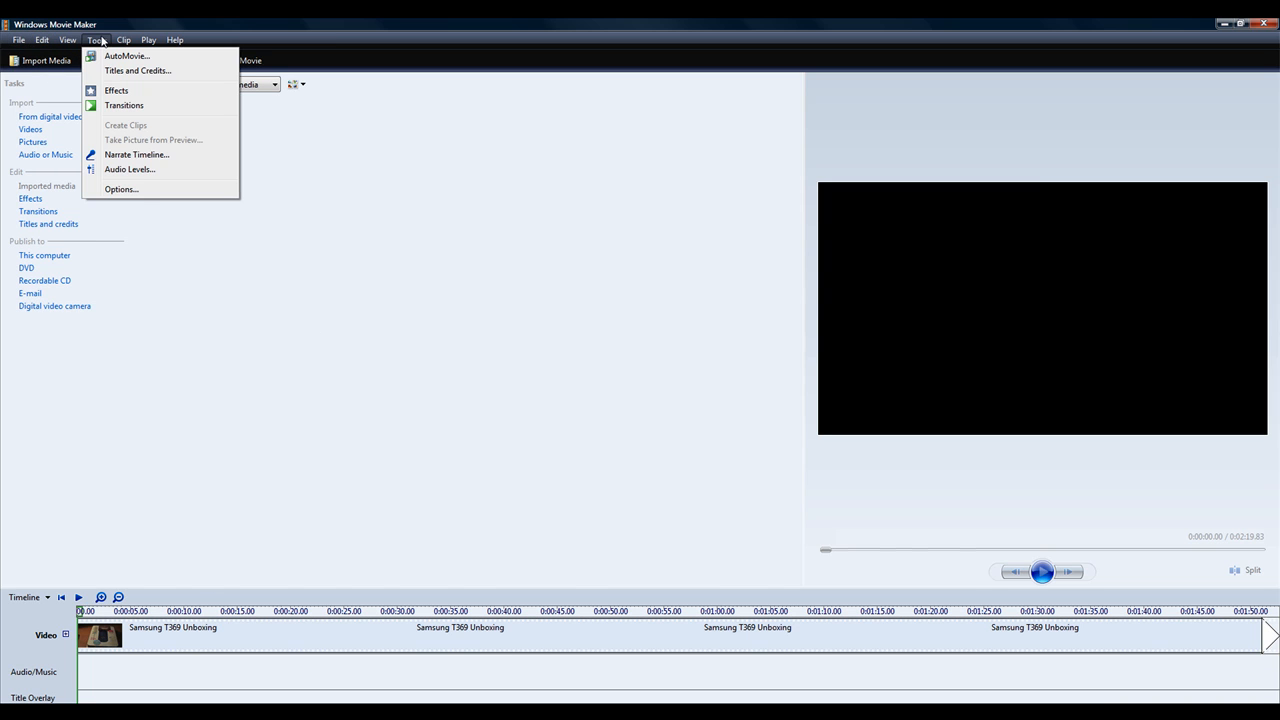
left_click(121, 189)
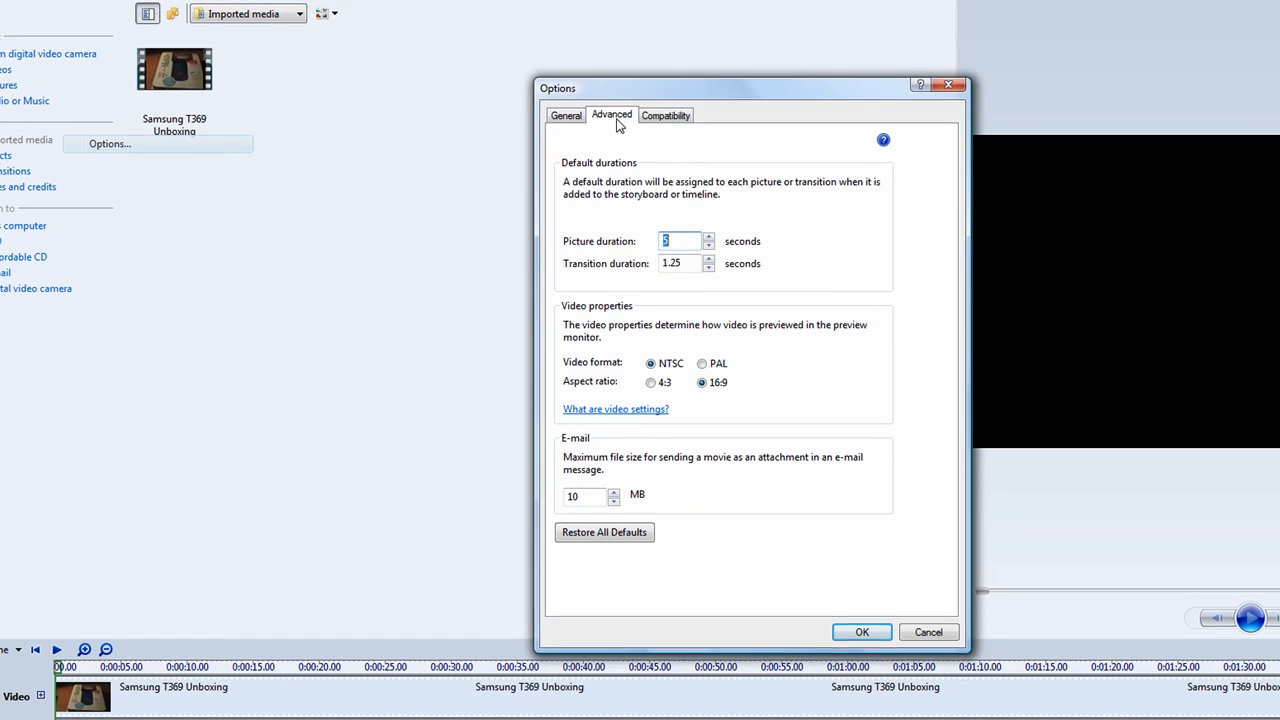
mouse_move(608, 318)
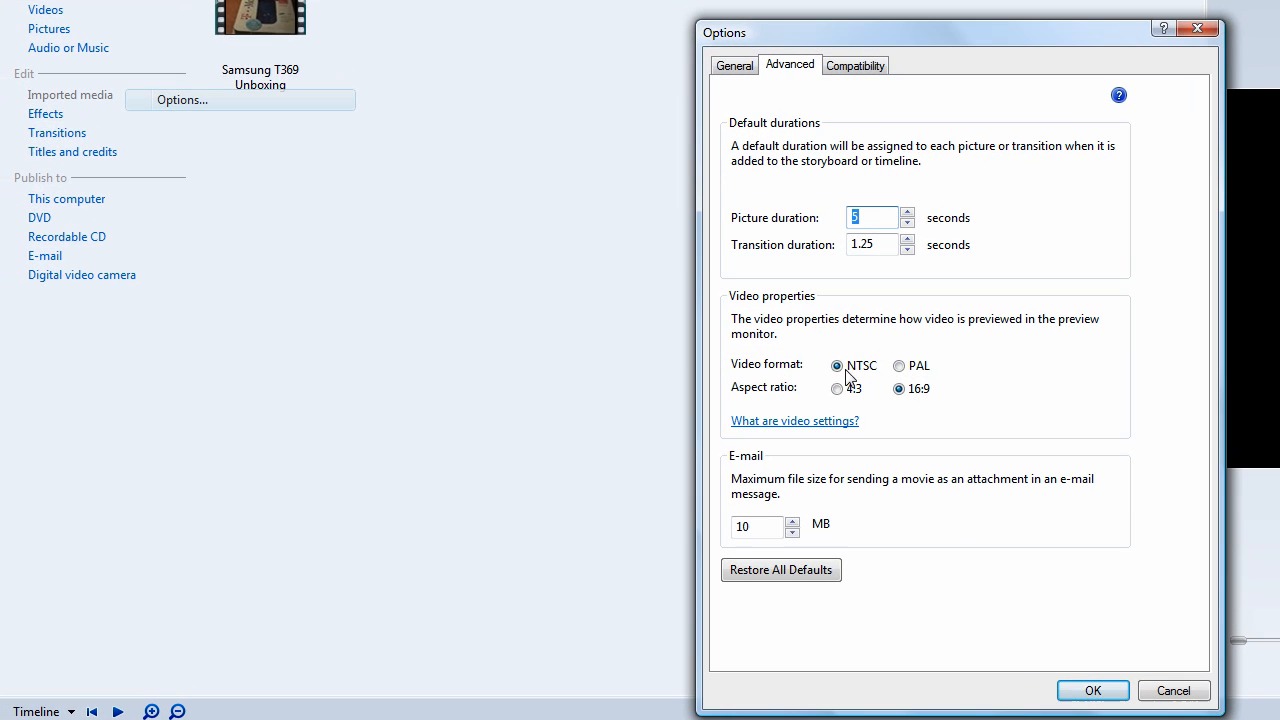
mouse_move(855, 374)
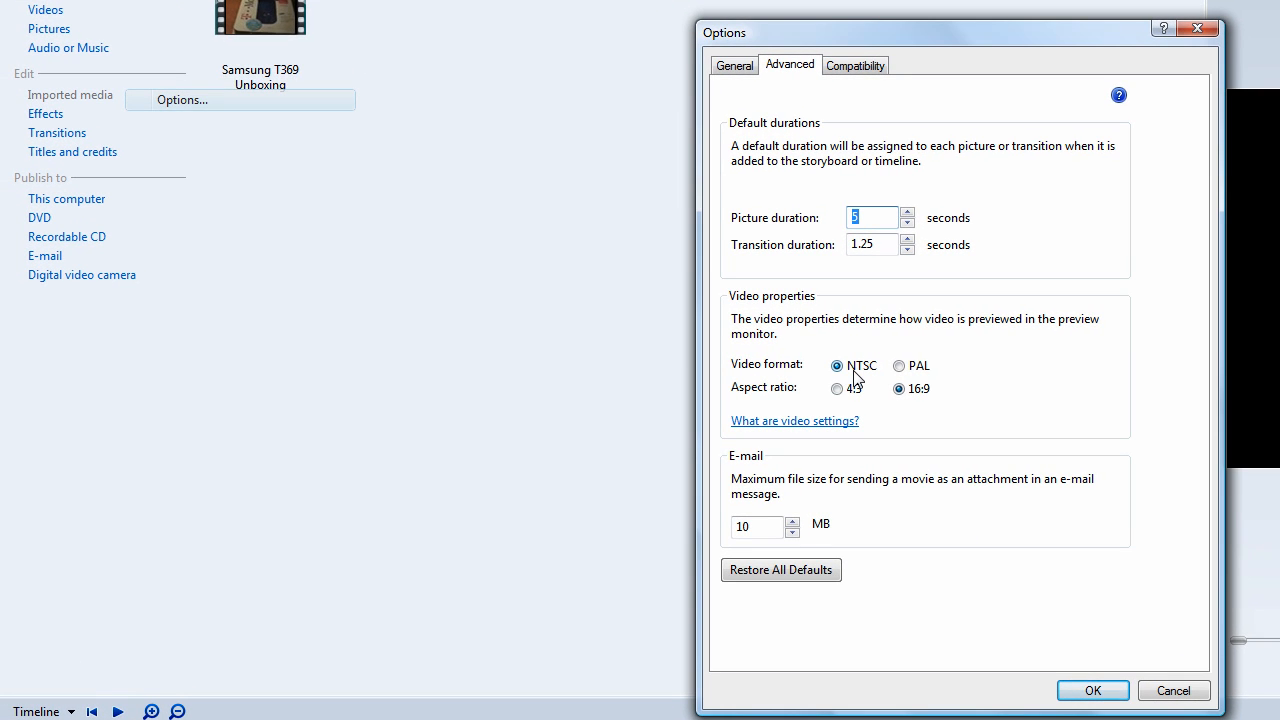
mouse_move(821, 407)
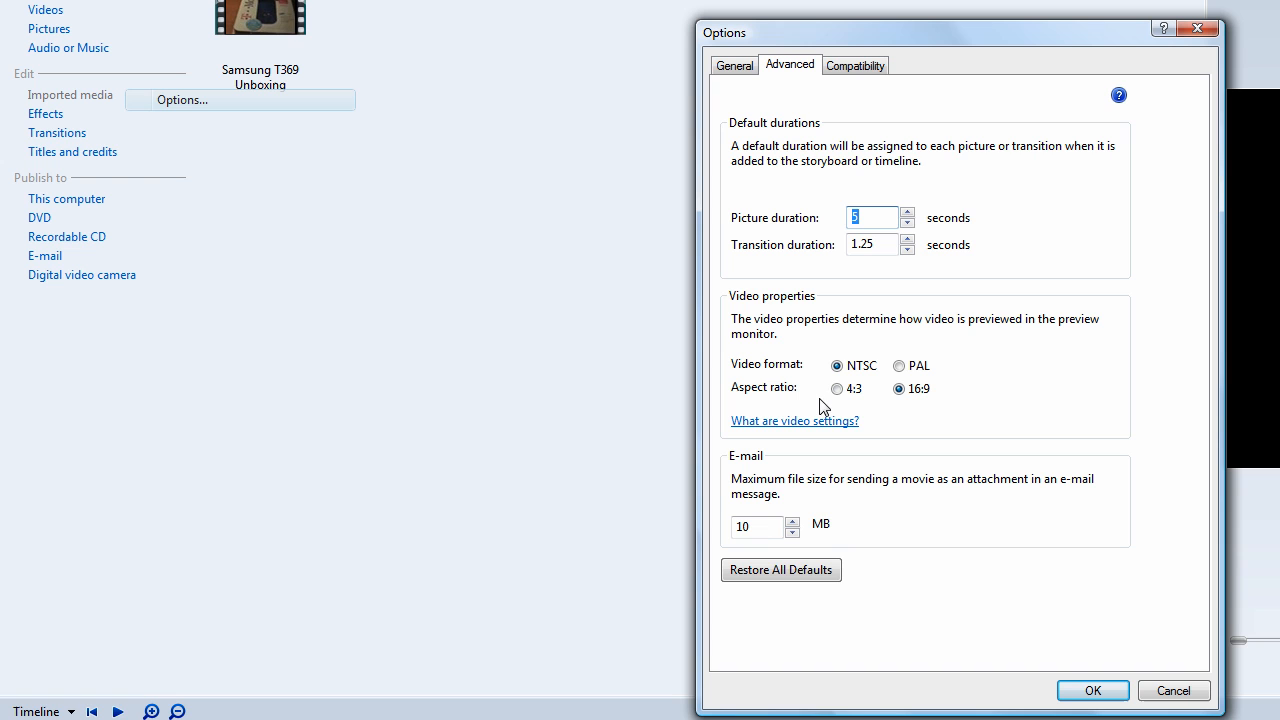
mouse_move(945, 412)
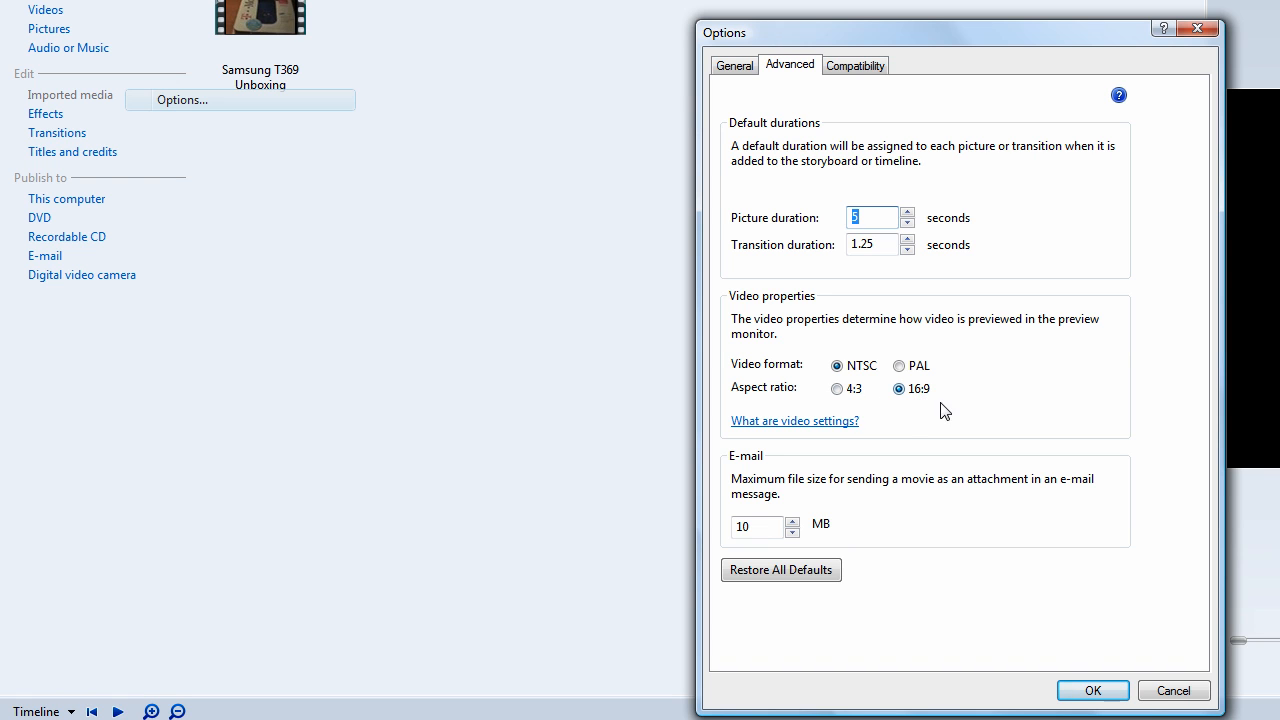
left_click(1101, 691)
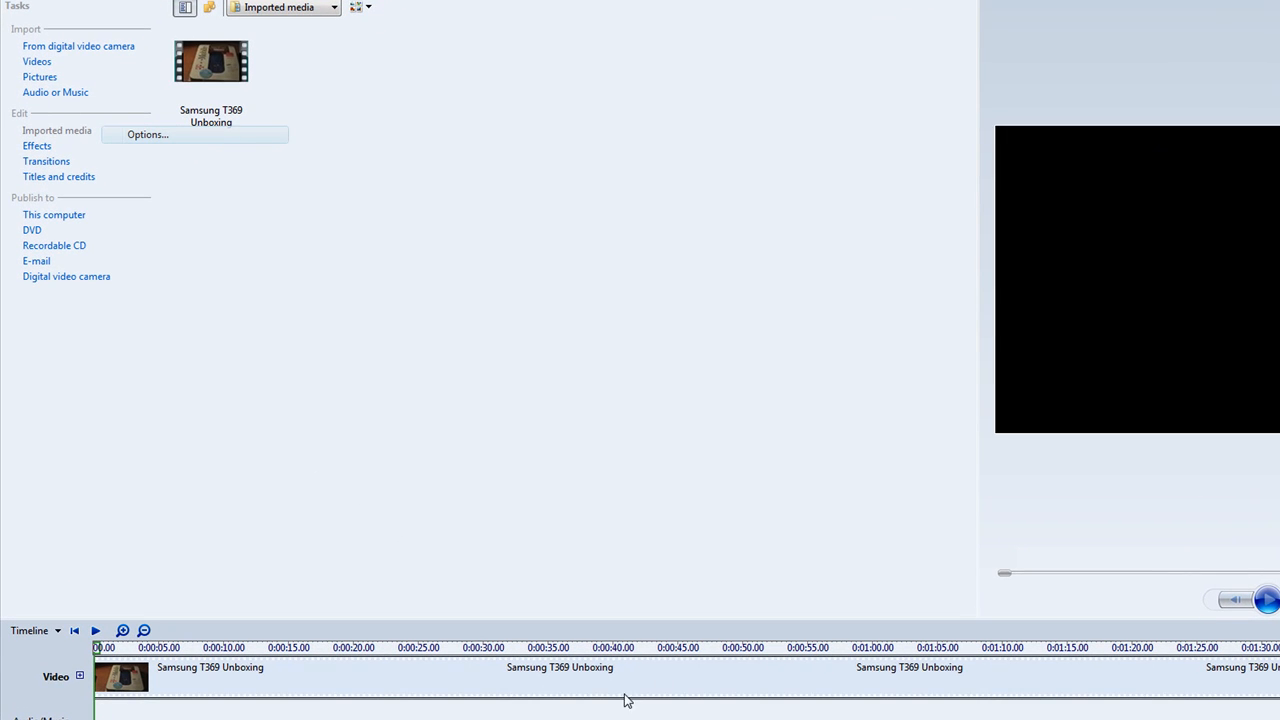
mouse_move(53, 214)
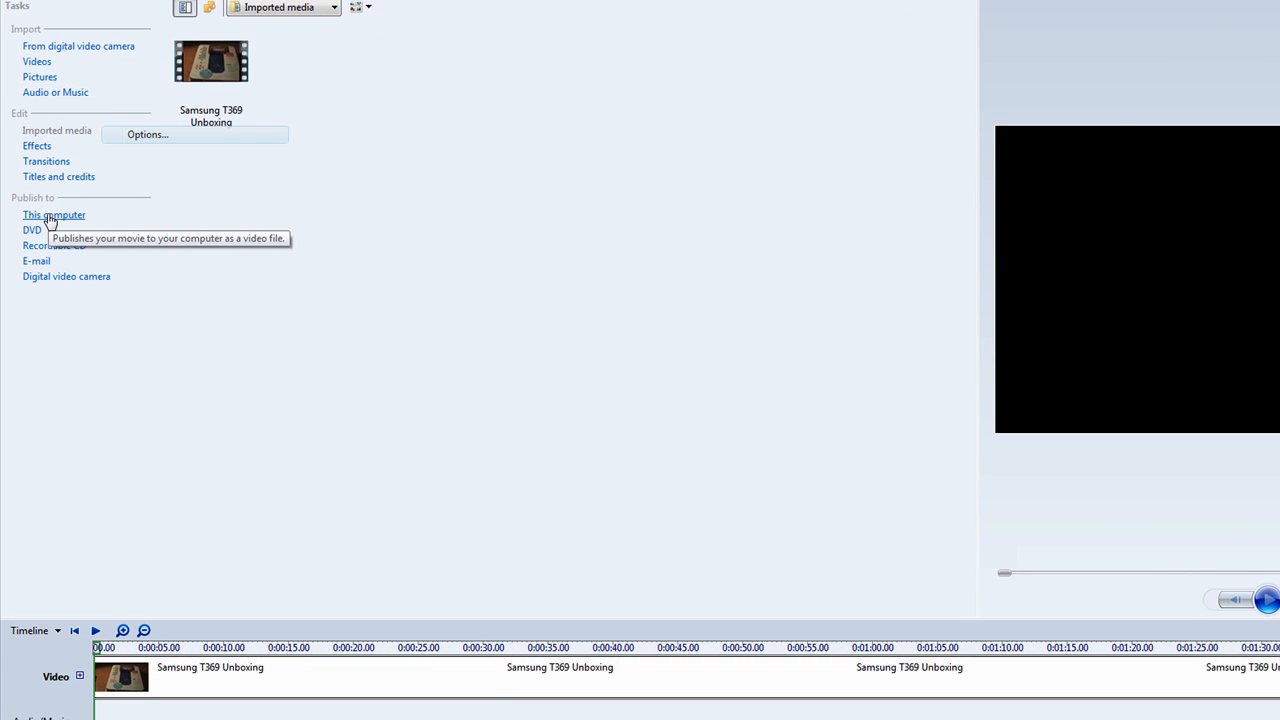
Publish to This computer, keeping the movie named 'Movie' in Videos, and proceed
left_click(54, 214)
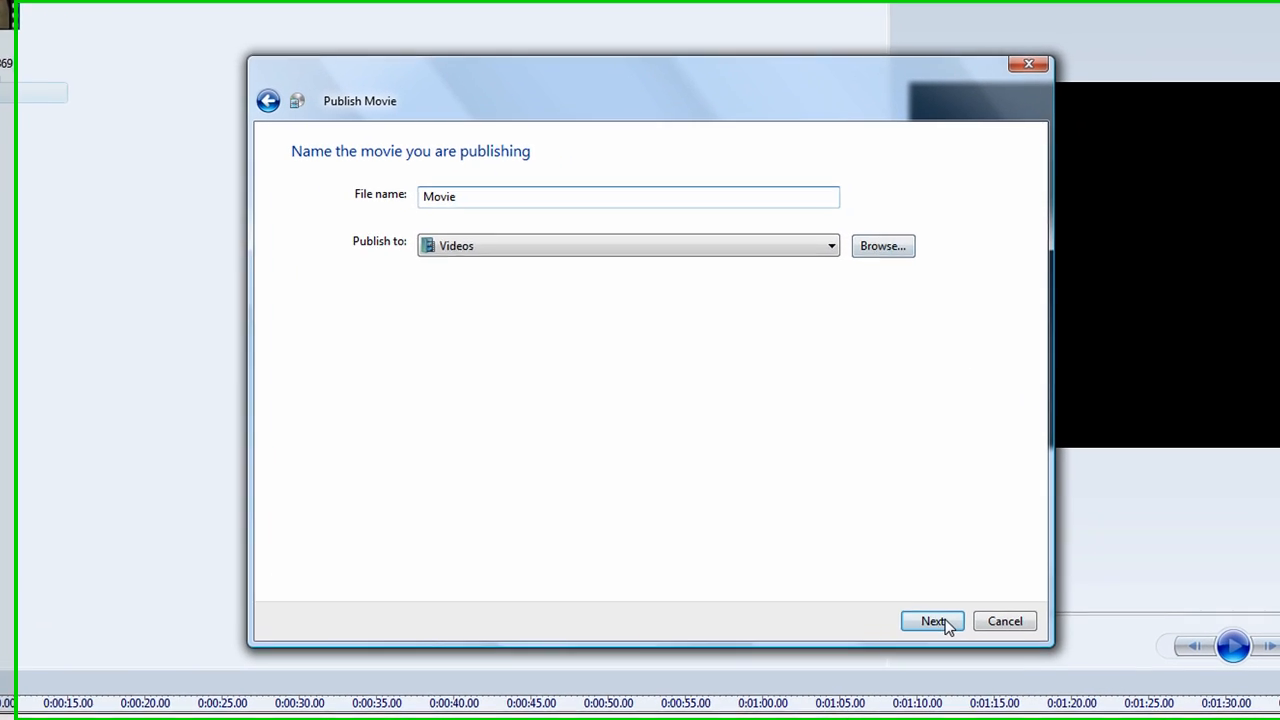
left_click(937, 621)
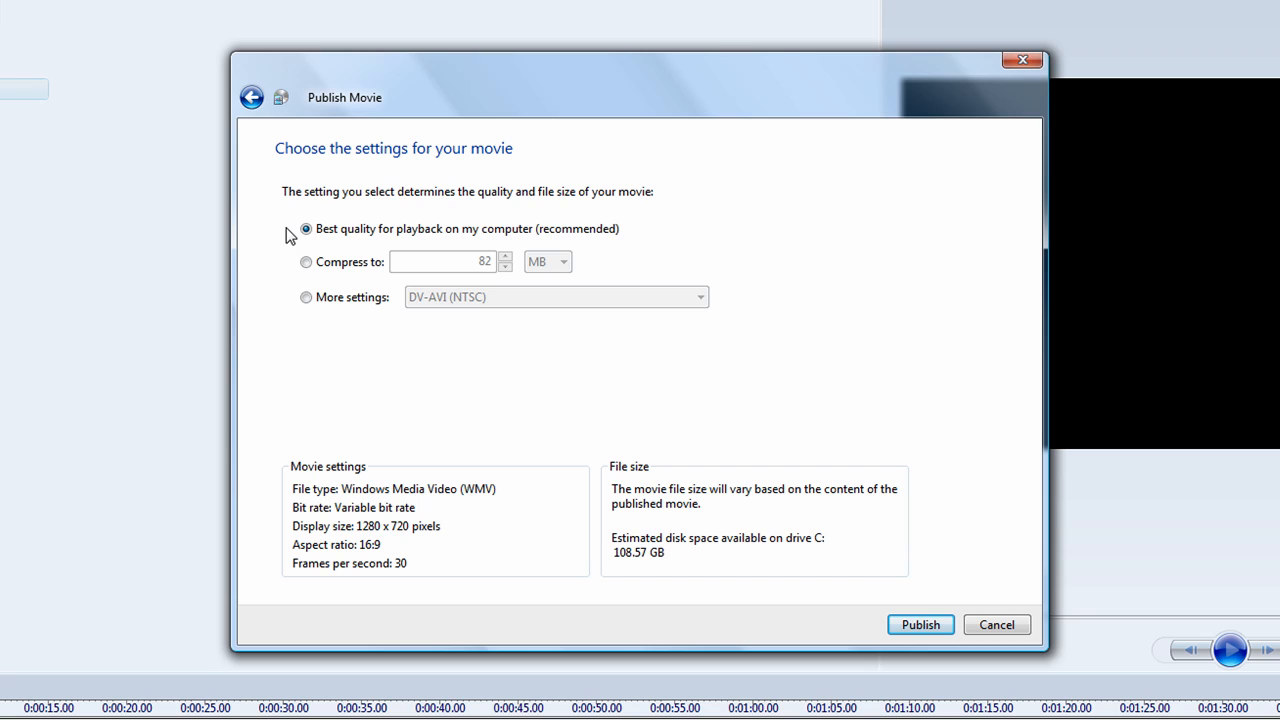
mouse_move(433, 178)
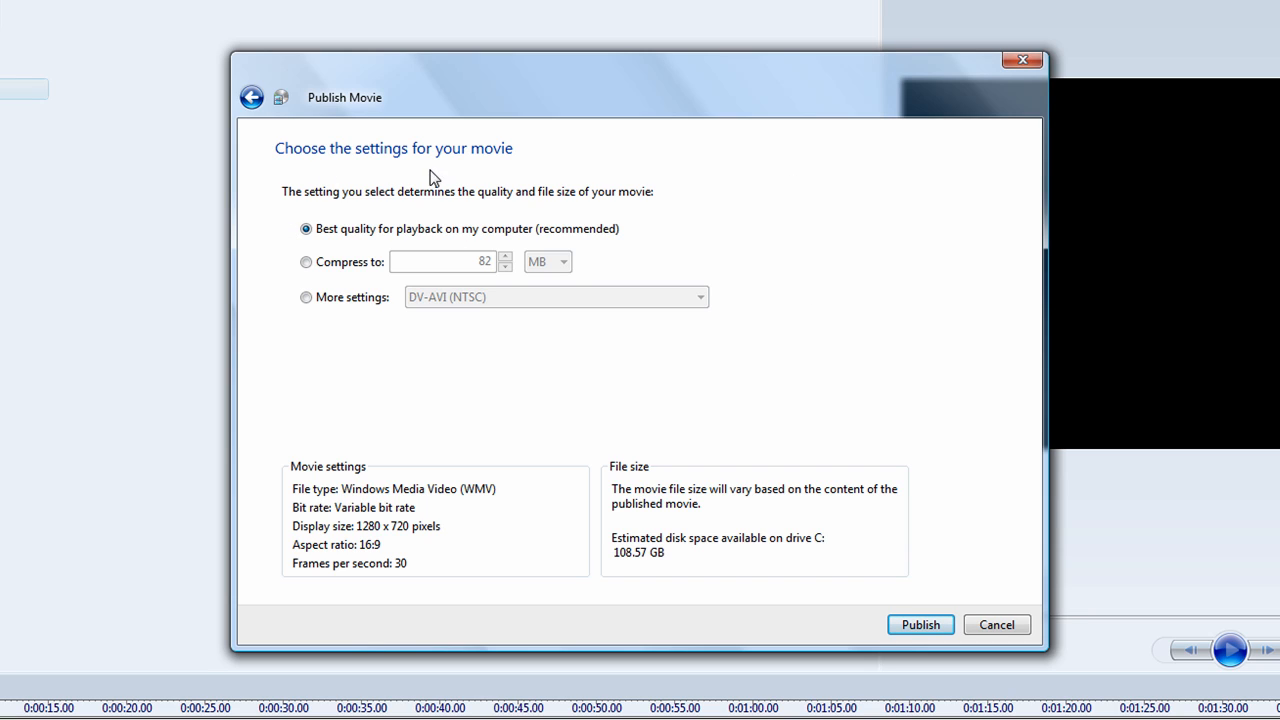
mouse_move(420, 168)
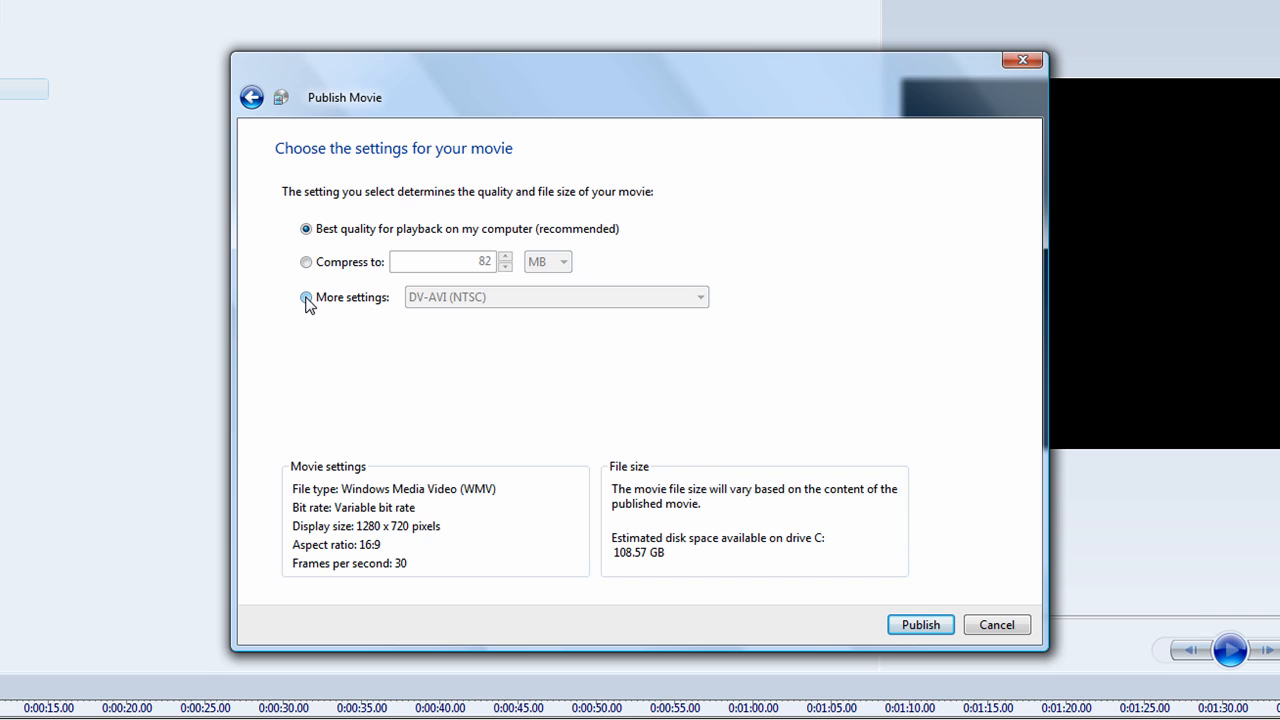
Choose More settings and select Windows Media HD 720p (5.9 Mbps) as the output format
left_click(302, 297)
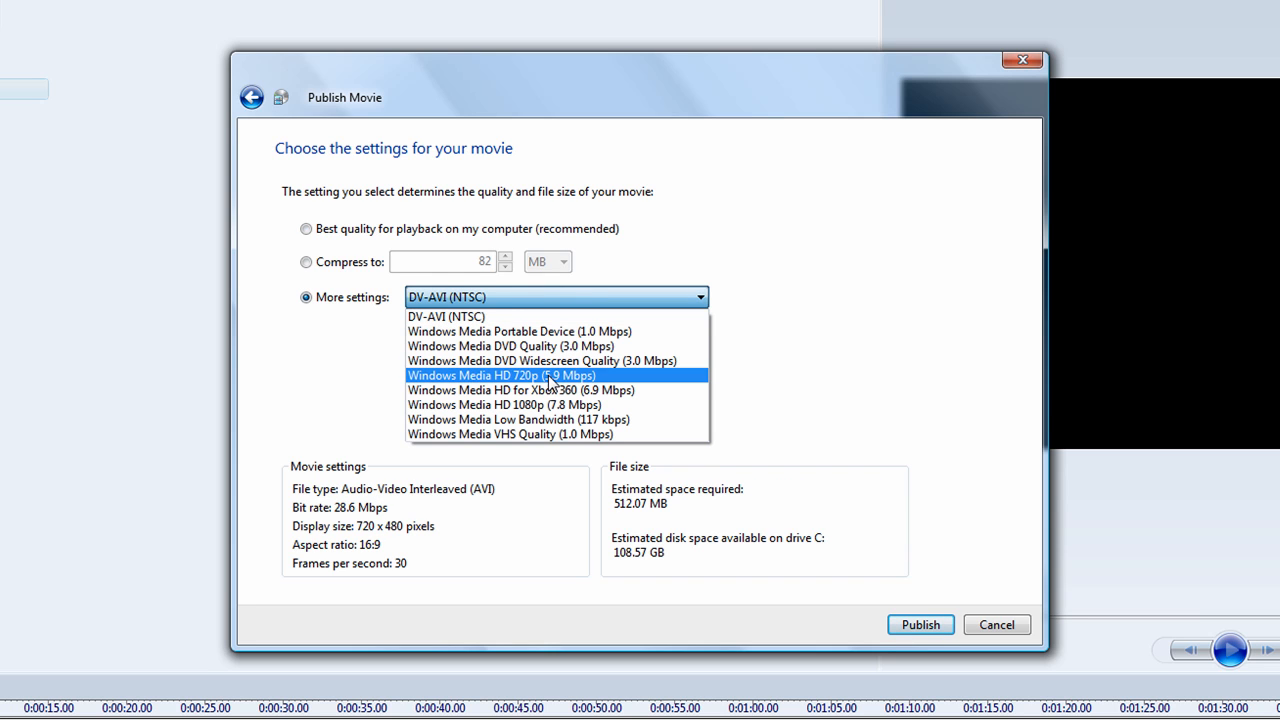
left_click(501, 375)
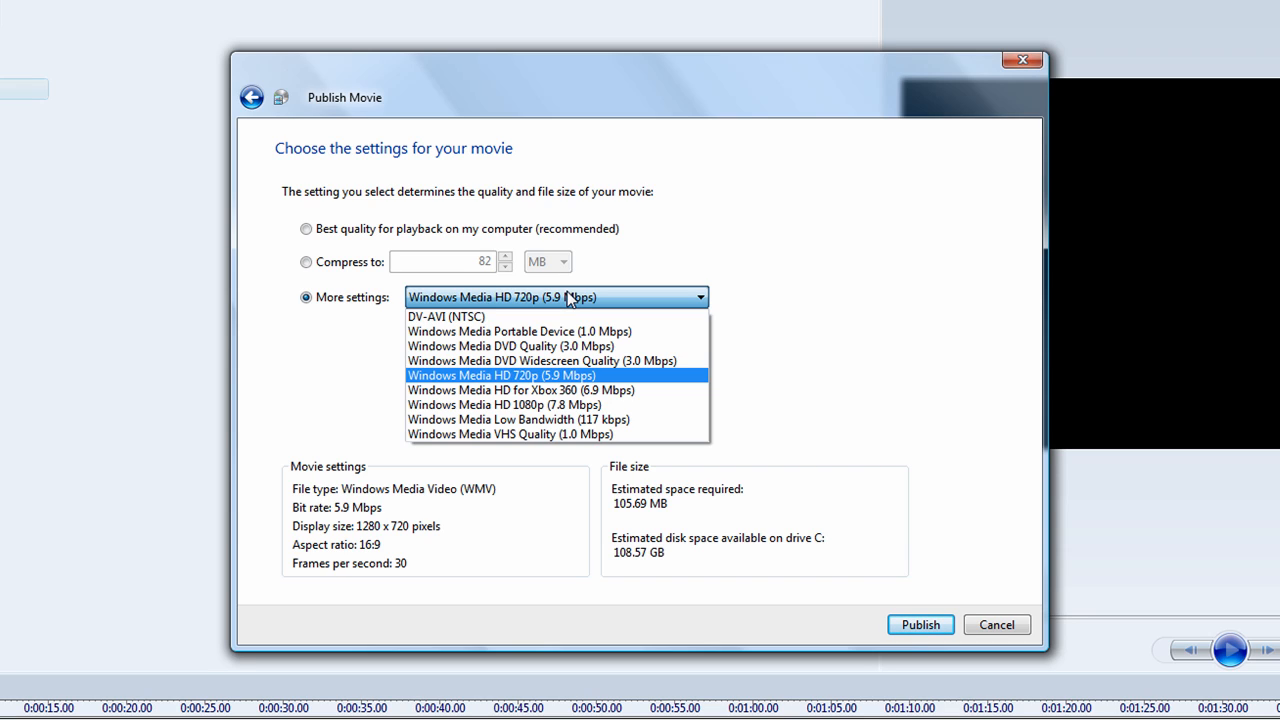
mouse_move(621, 258)
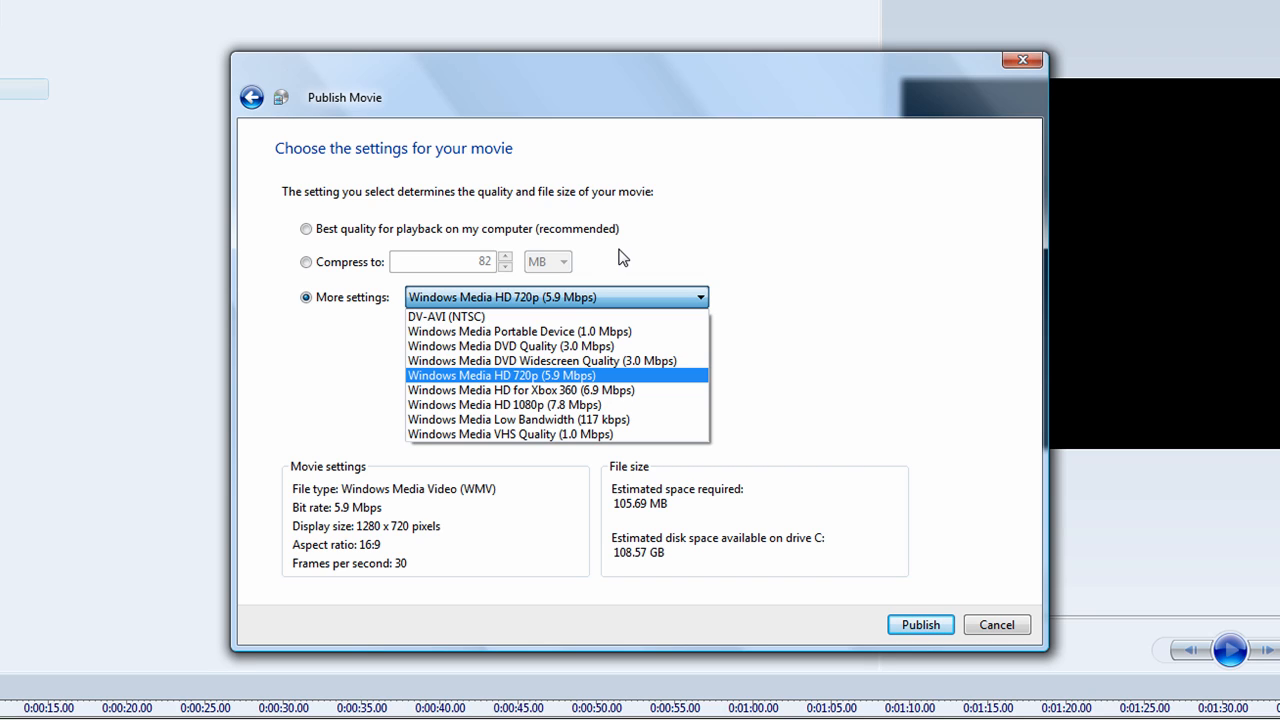
left_click(498, 404)
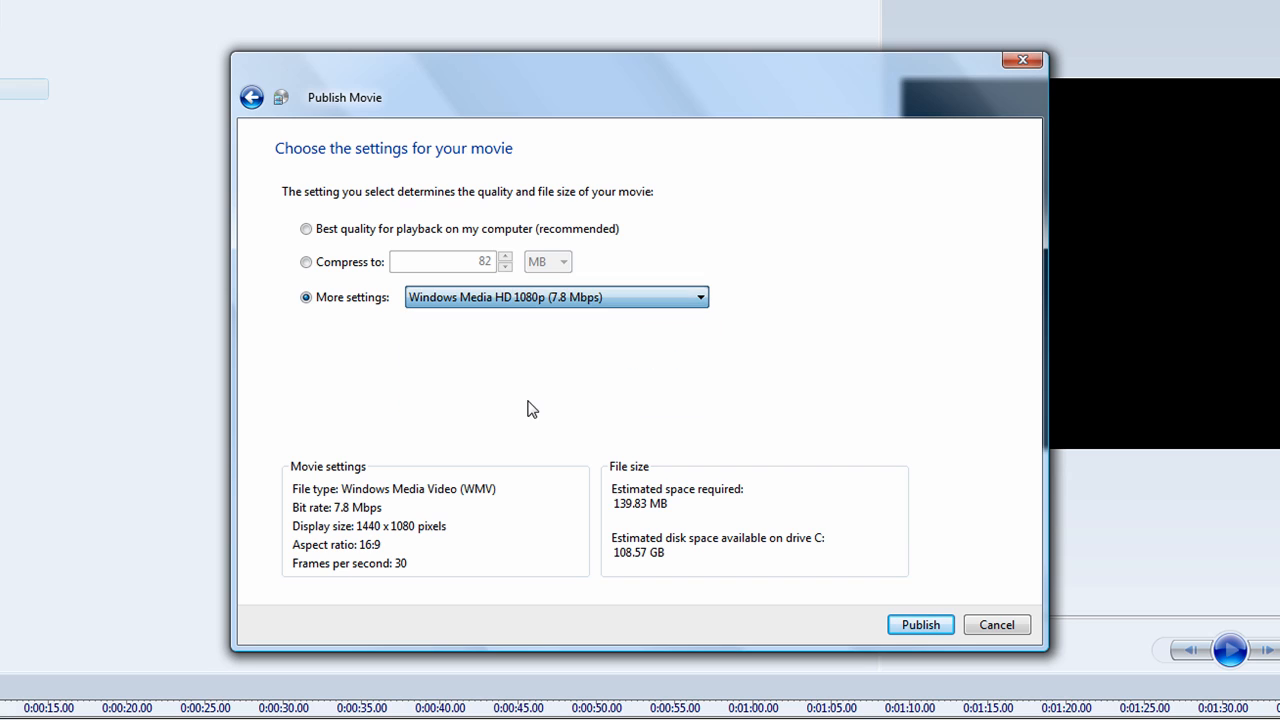
left_click(698, 297)
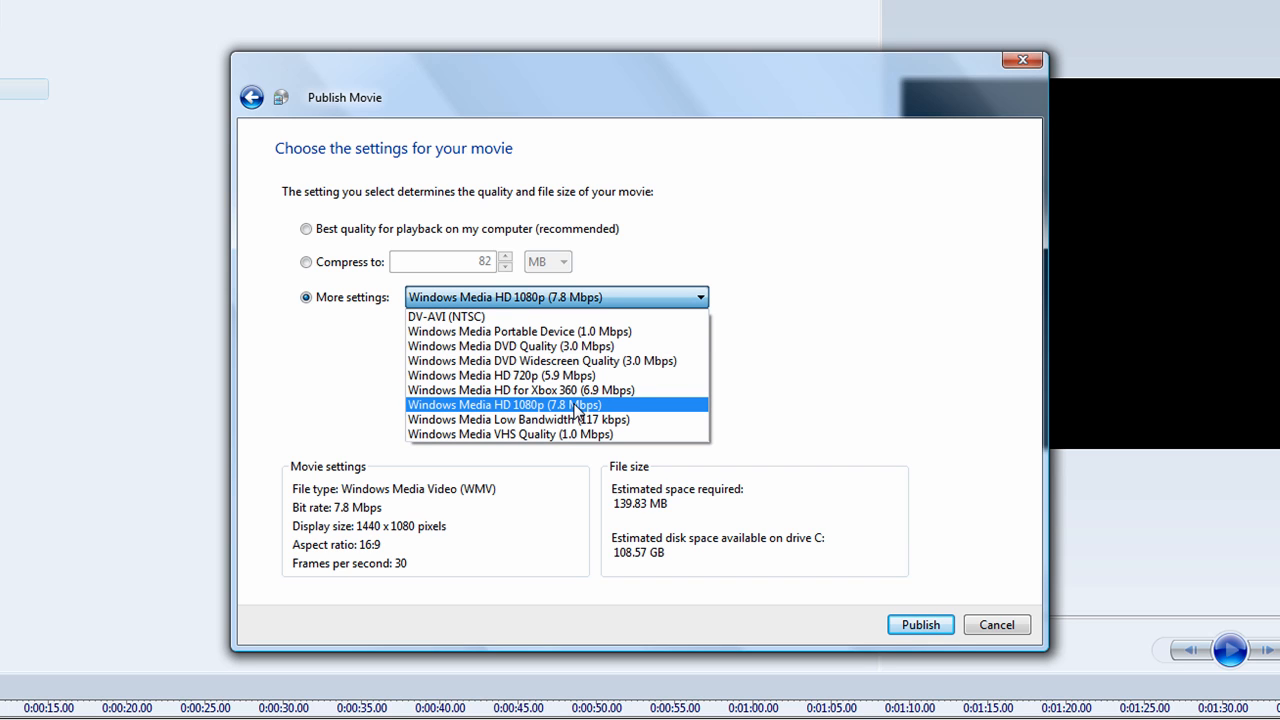
mouse_move(477, 422)
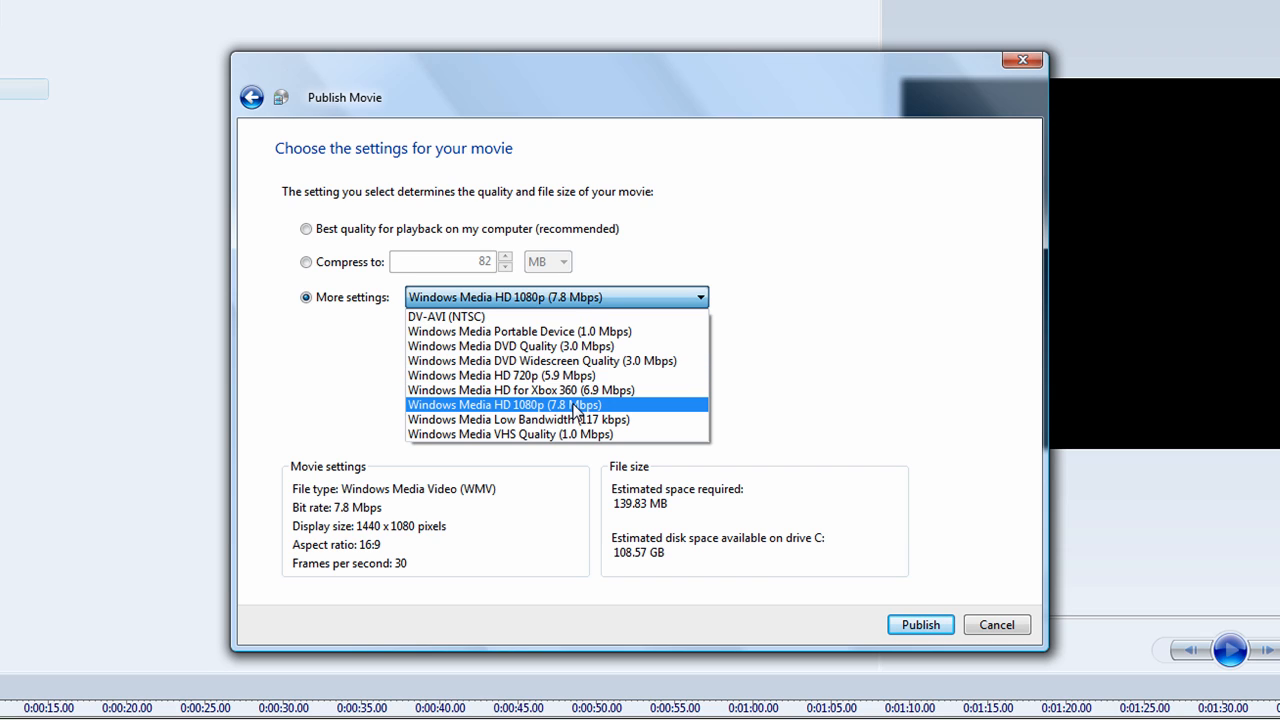
mouse_move(468, 405)
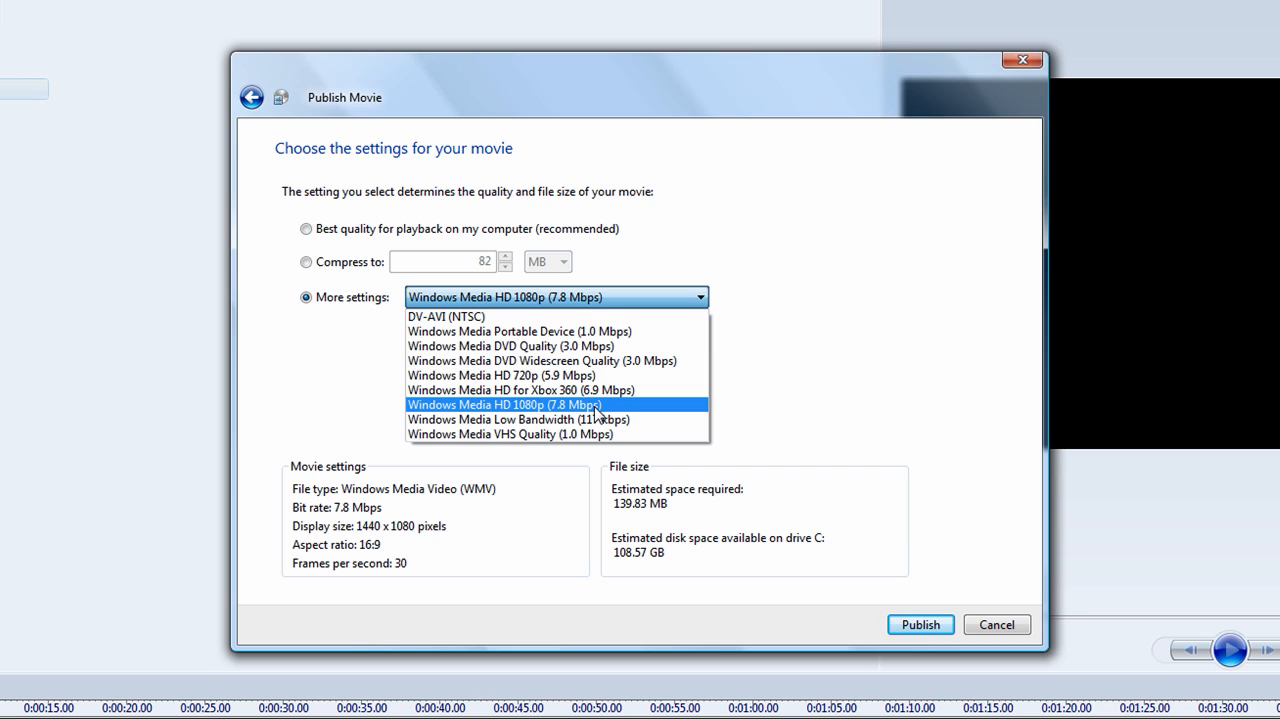
left_click(480, 375)
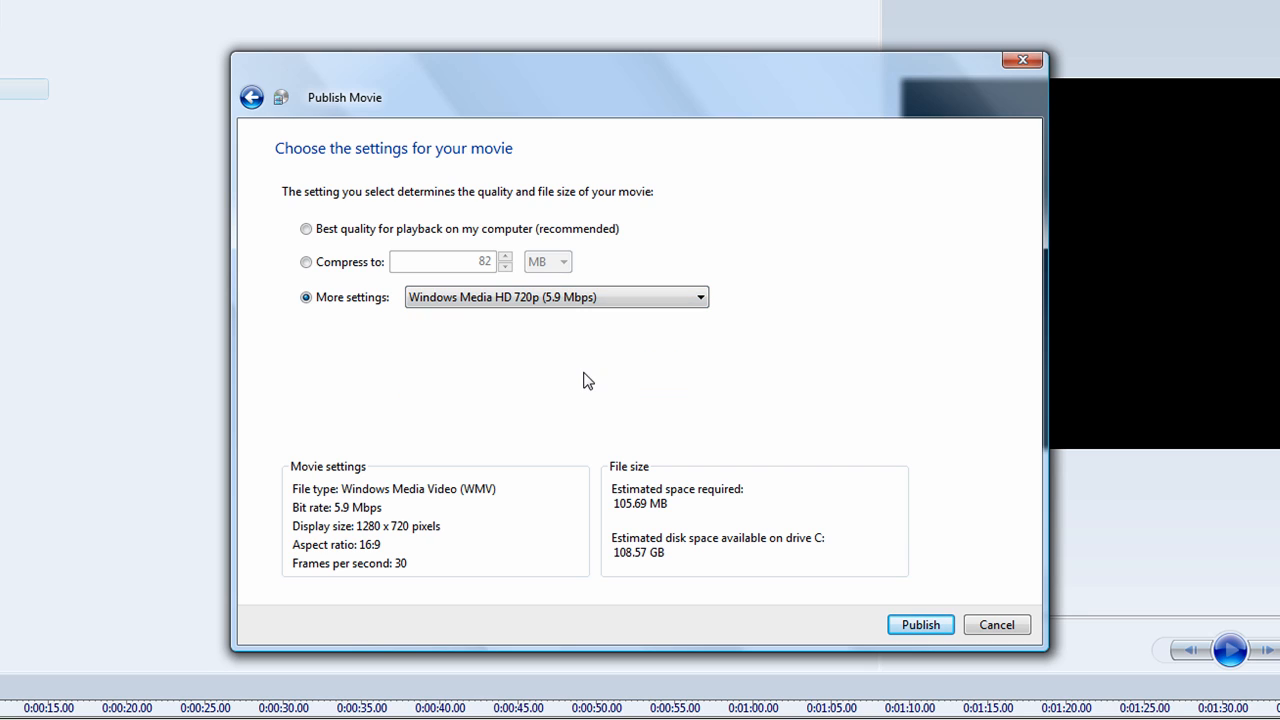
mouse_move(785, 363)
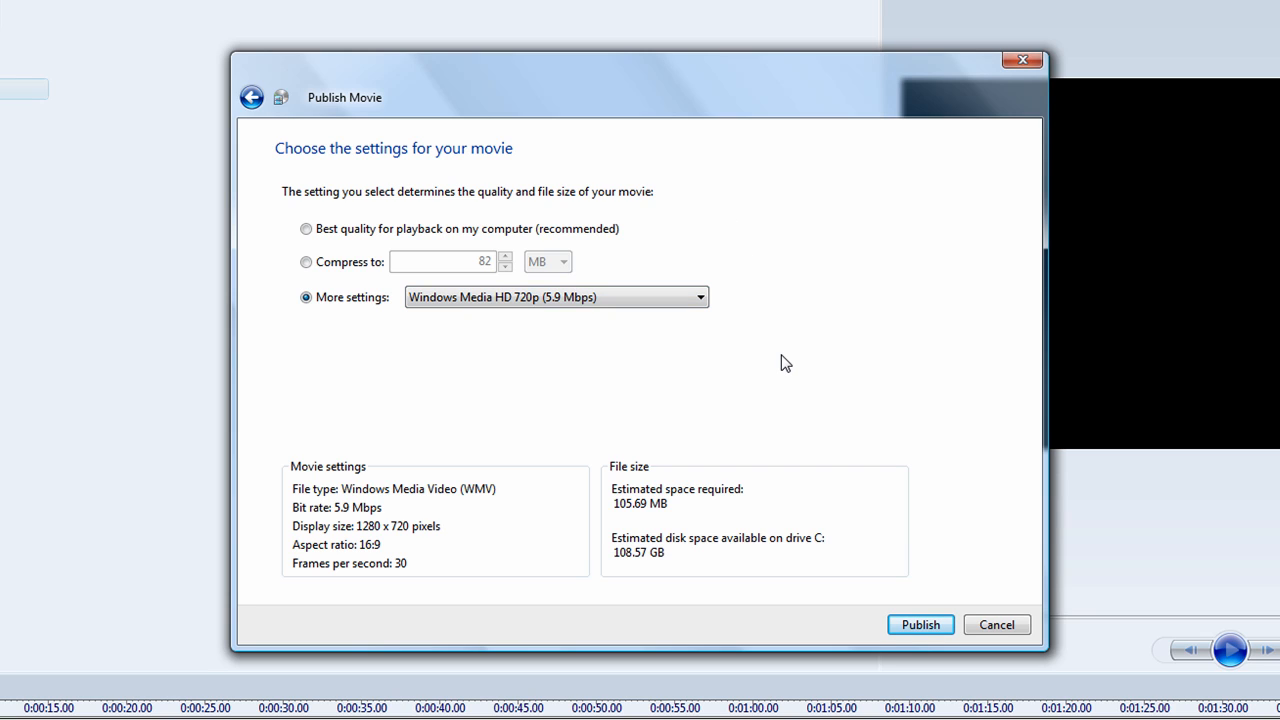
mouse_move(943, 629)
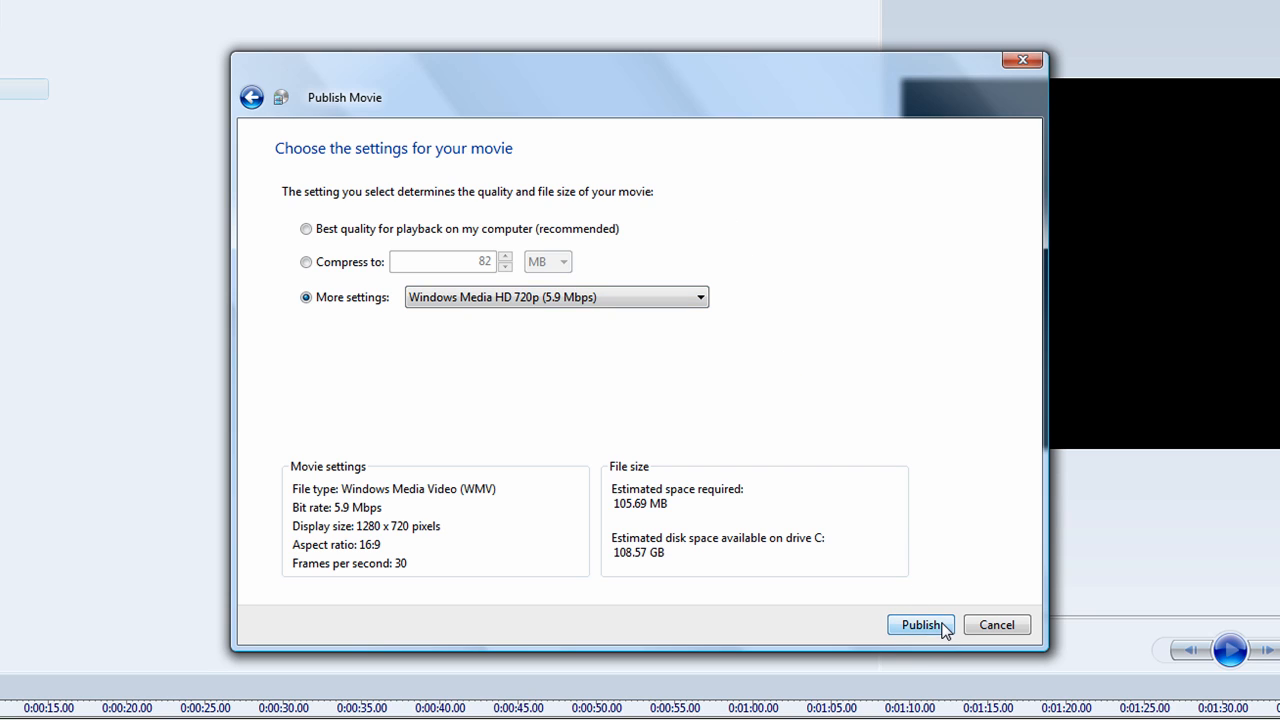
mouse_move(911, 518)
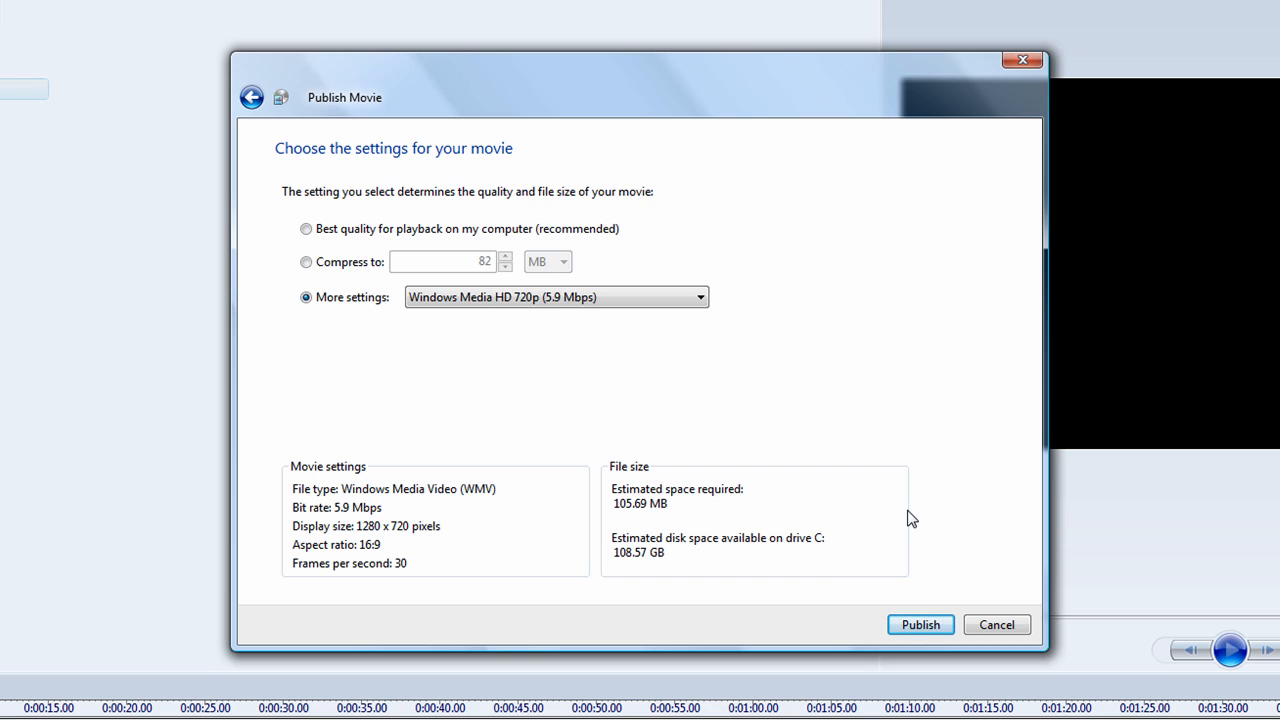